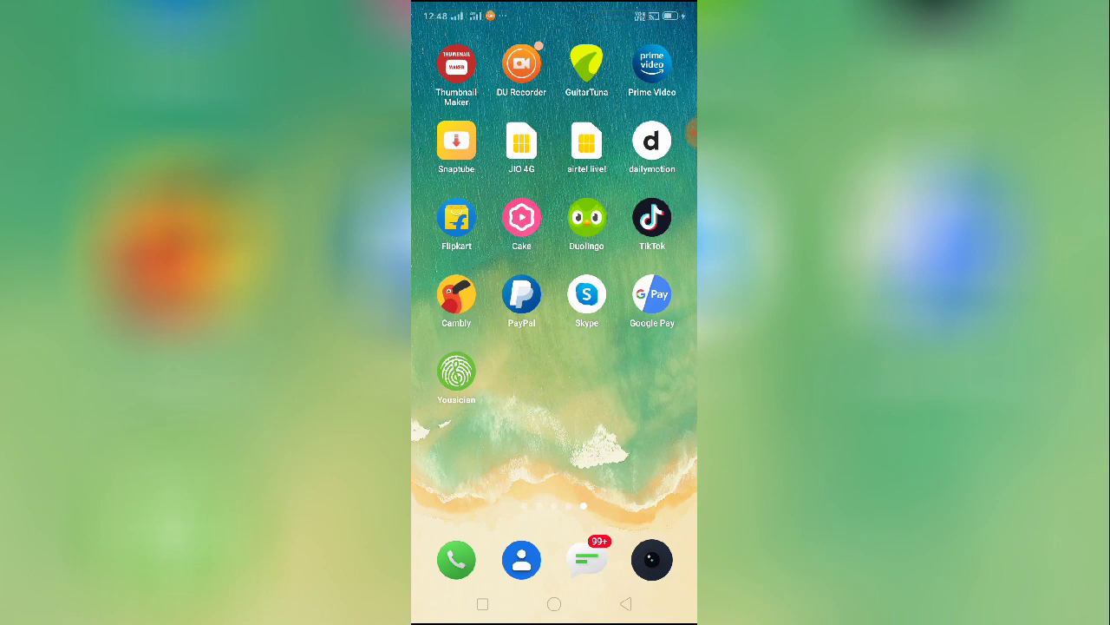
# Swipe across home screen pages to the Recents overview showing TikTok's App Info card
pyautogui.click(522, 65)
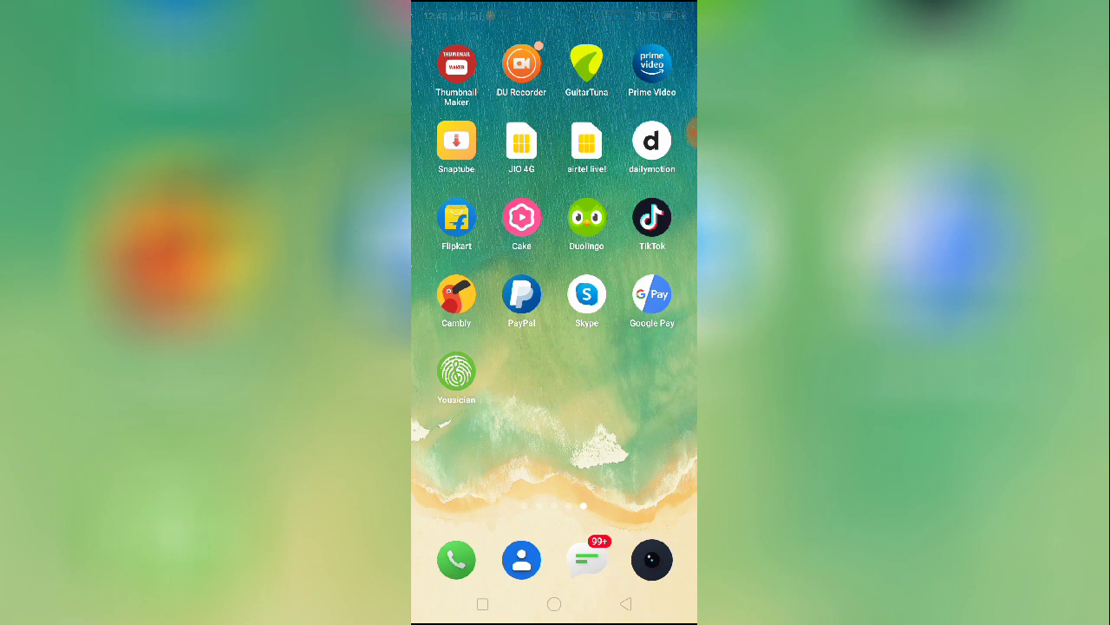
pyautogui.hscroll(-3)
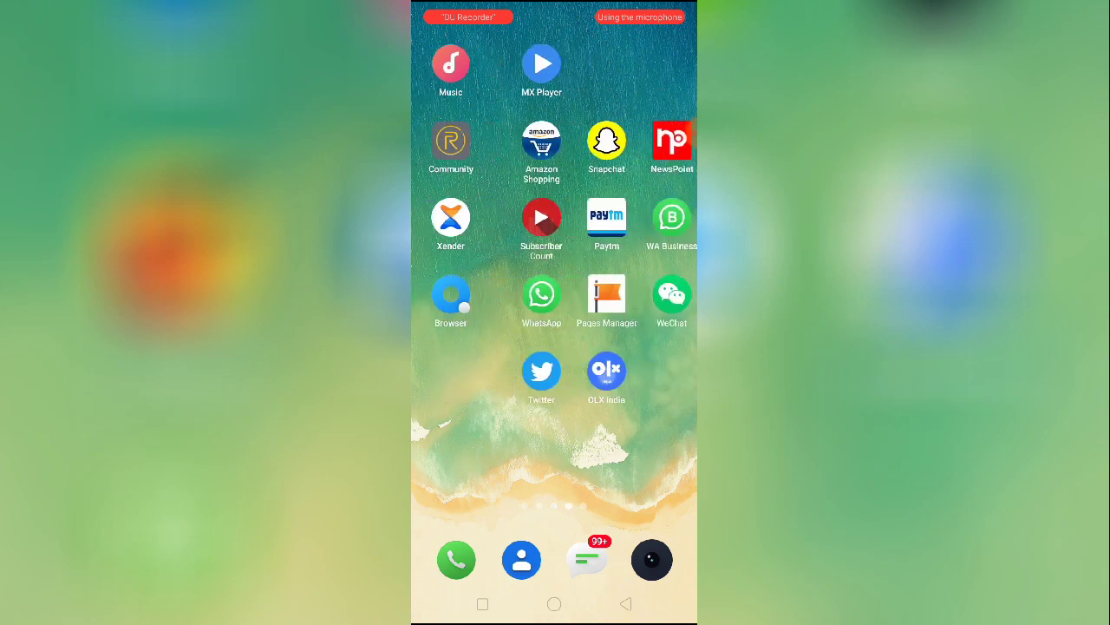
pyautogui.hscroll(-3)
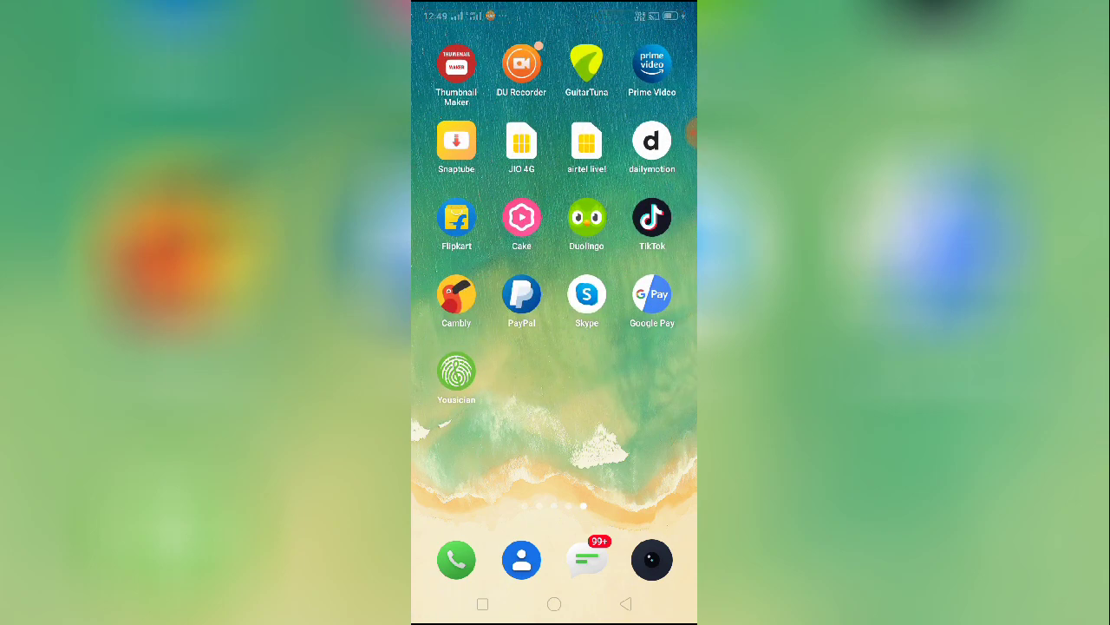
pyautogui.click(522, 64)
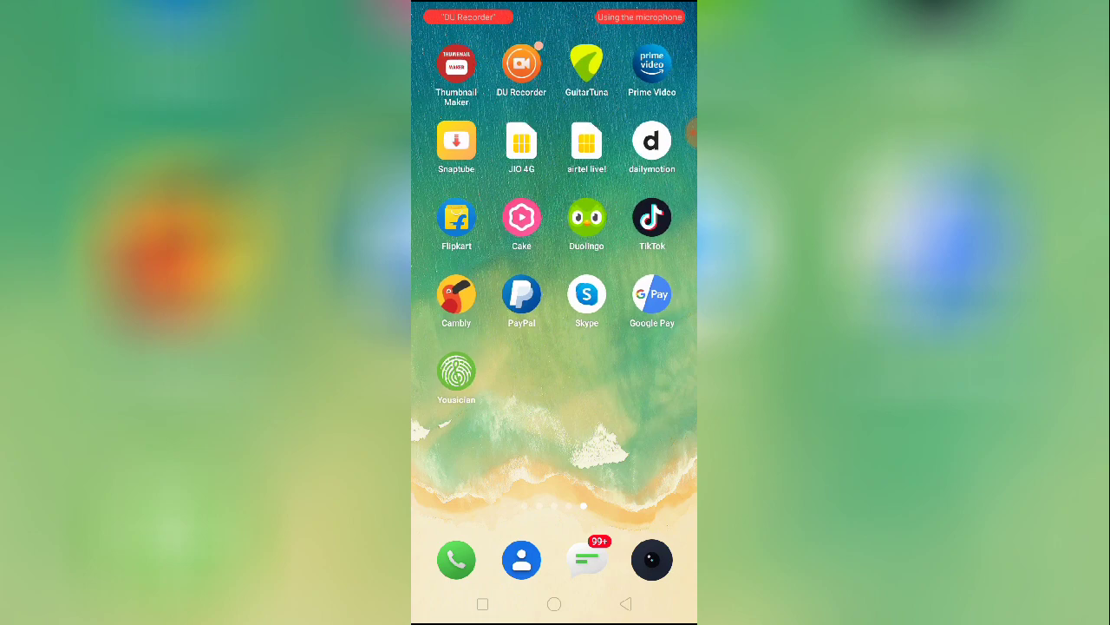
pyautogui.hscroll(-3)
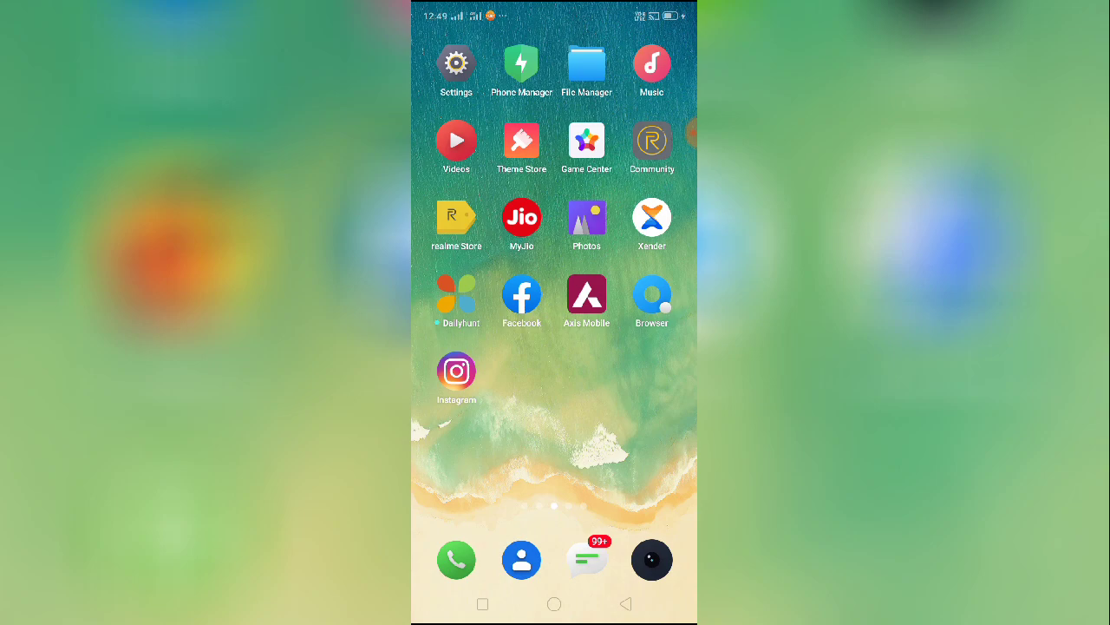
pyautogui.hscroll(-3)
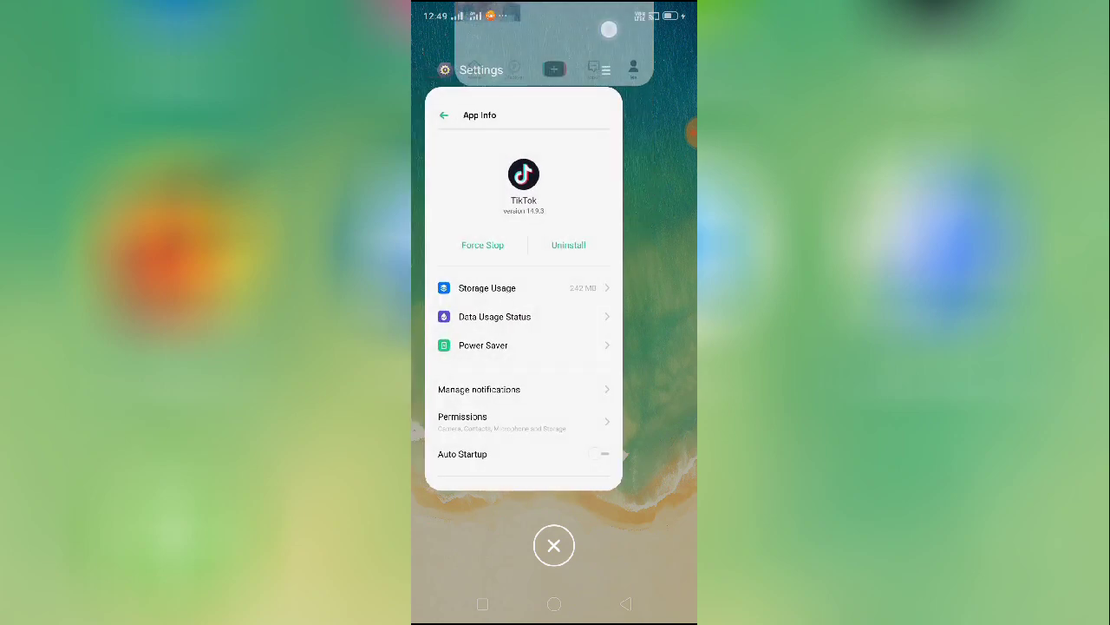
# Reopen TikTok's app info card to force-stop it before checking its Play Store update
pyautogui.click(554, 544)
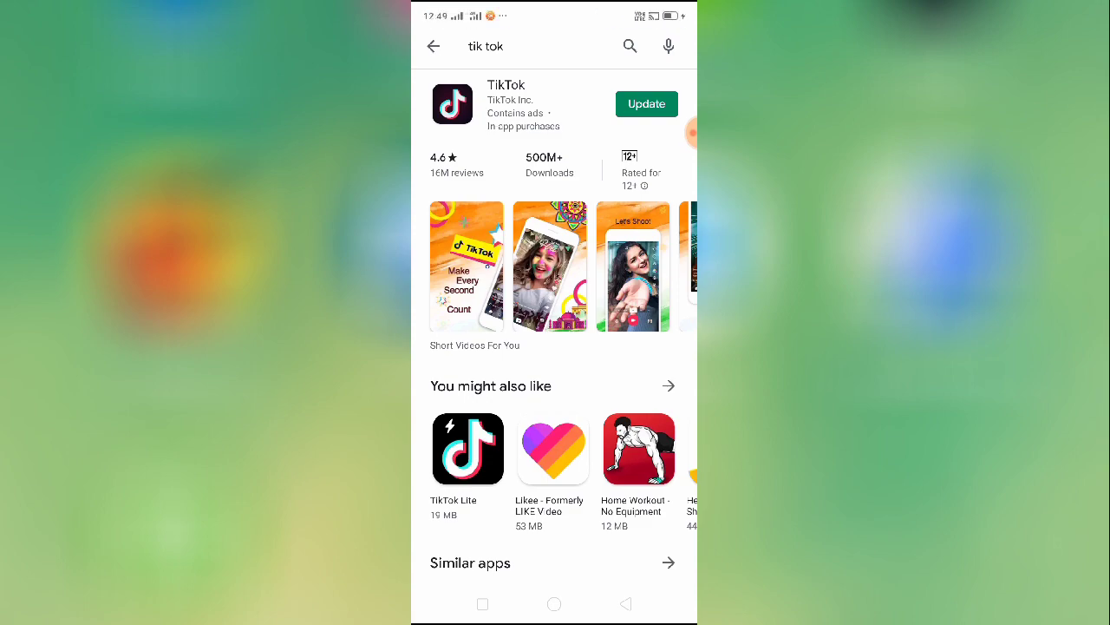
# Return to the home screen from TikTok's Play Store listing
pyautogui.click(553, 604)
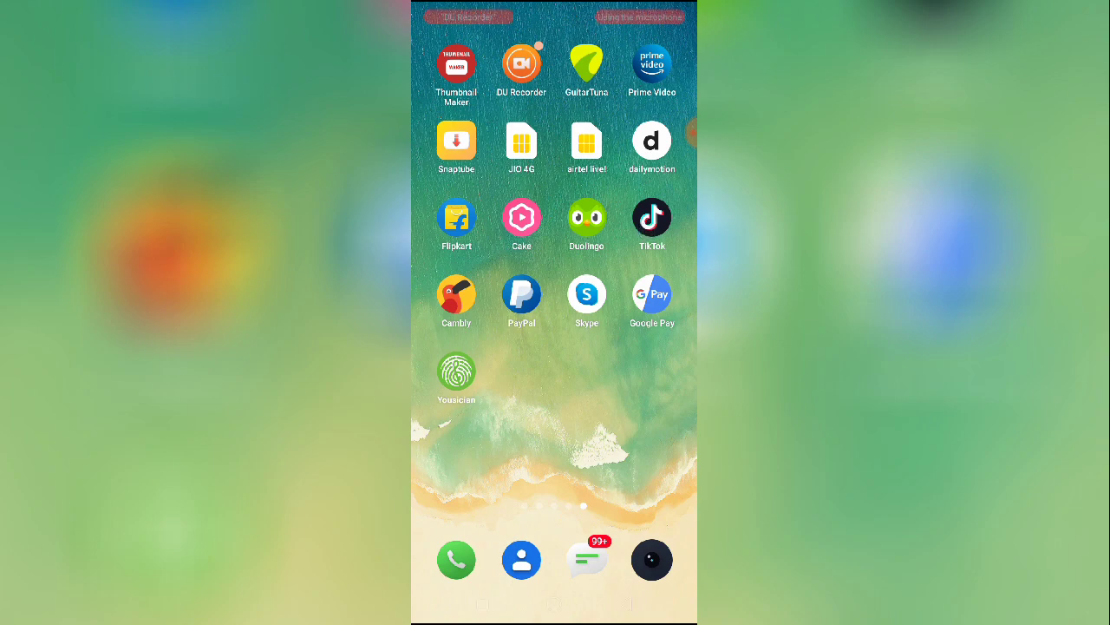
# Launch TikTok and clear its cache in Privacy and settings, dropping 3.30MB to 0.0MB
pyautogui.click(651, 217)
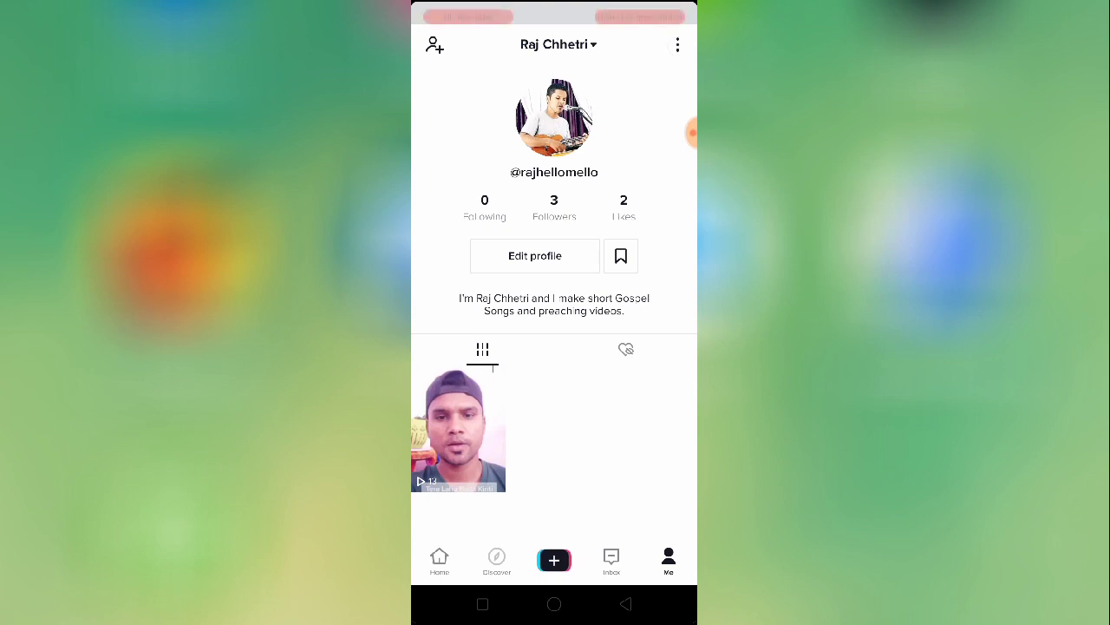
pyautogui.click(678, 44)
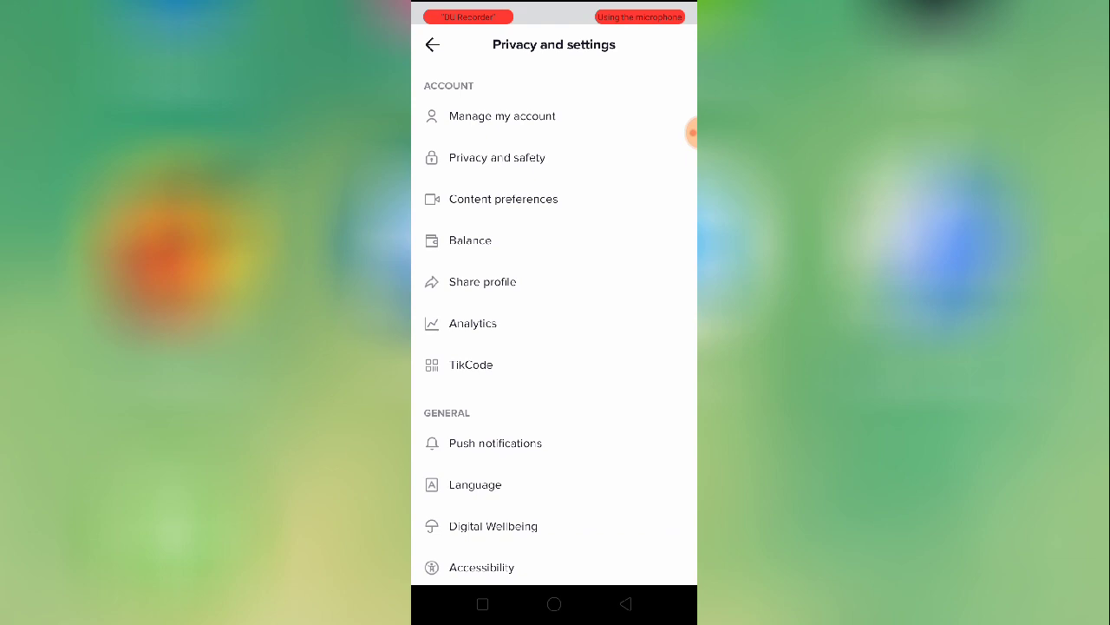
pyautogui.scroll(-3)
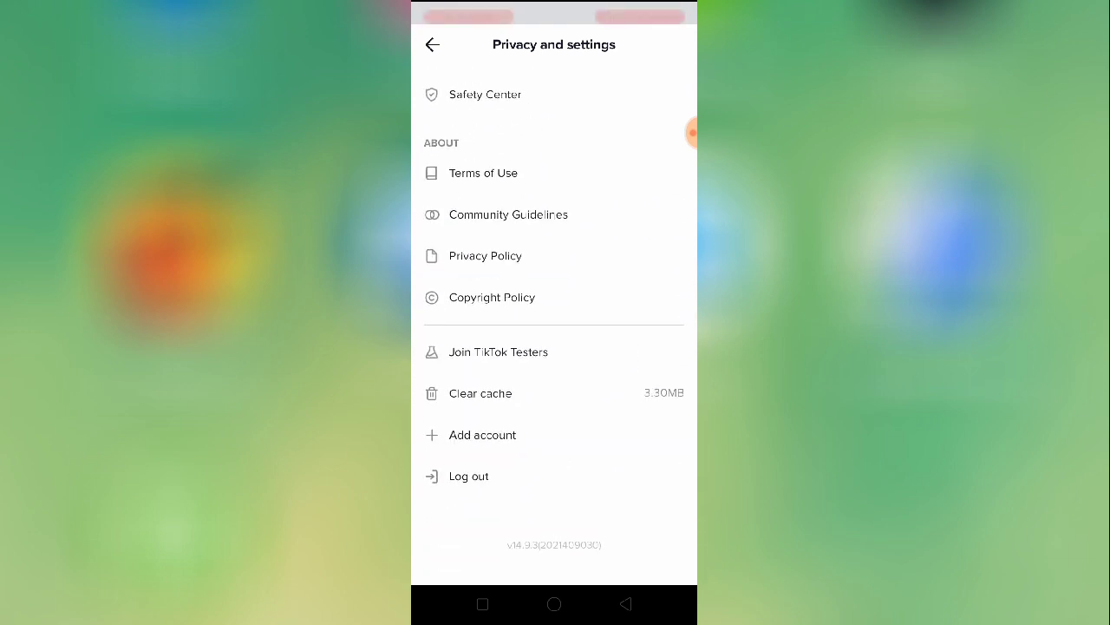
pyautogui.click(480, 393)
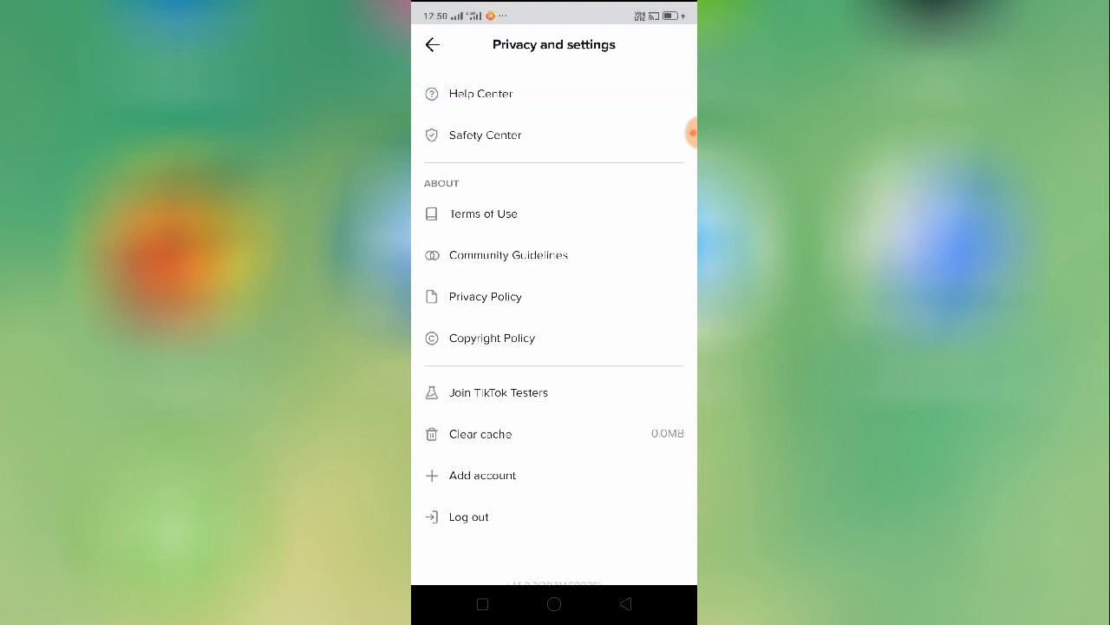
pyautogui.scroll(3)
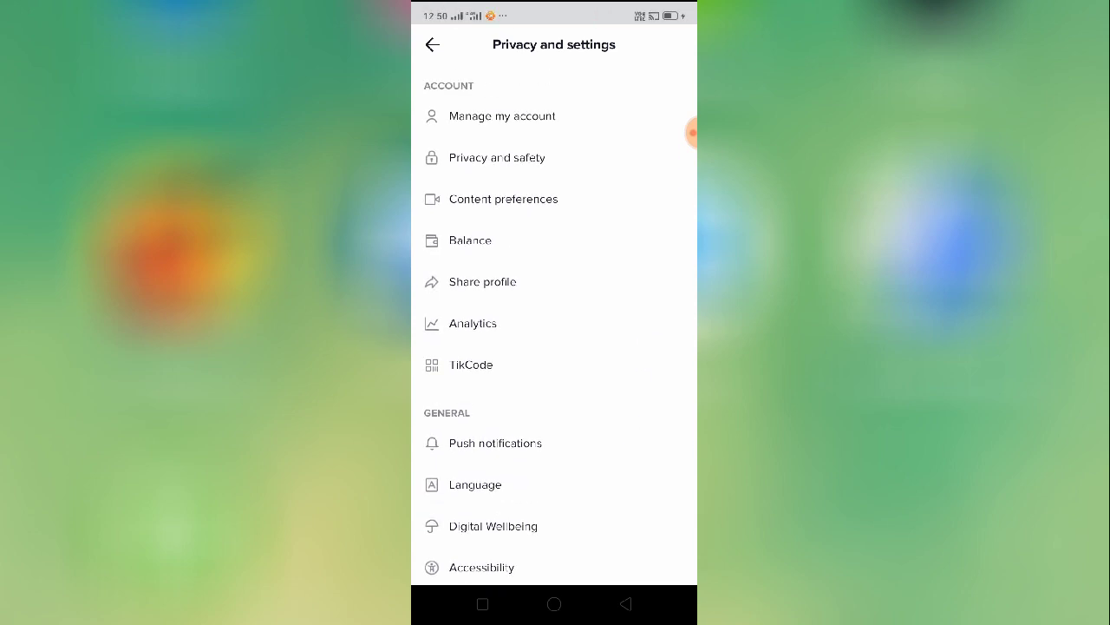
# Choose Report a problem under Support to reach the Feedback and help topics
pyautogui.scroll(-3)
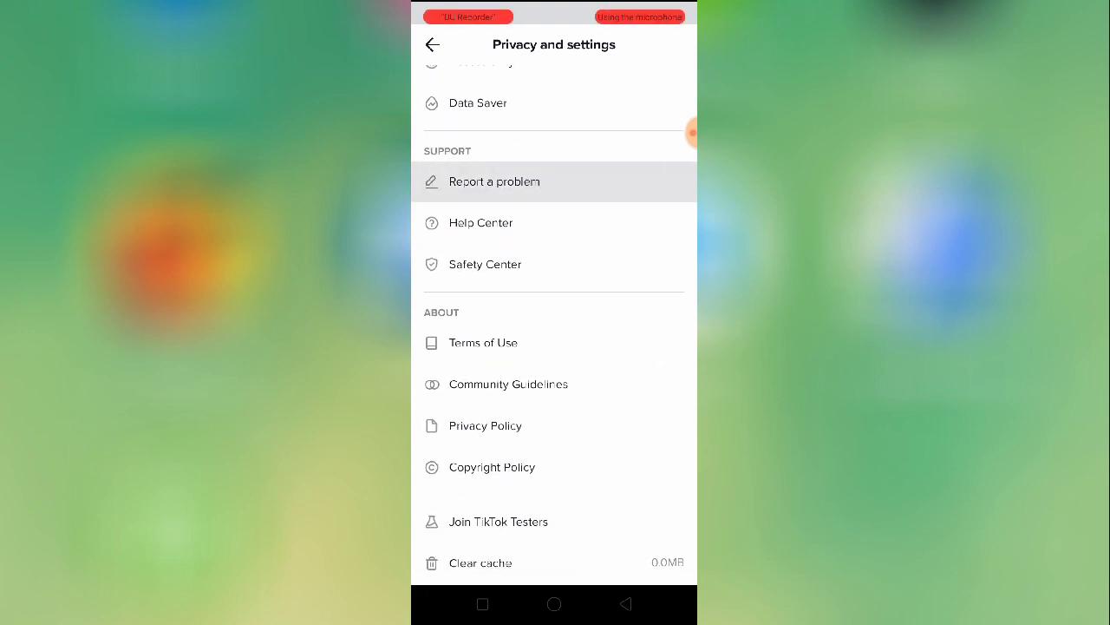
pyautogui.click(495, 181)
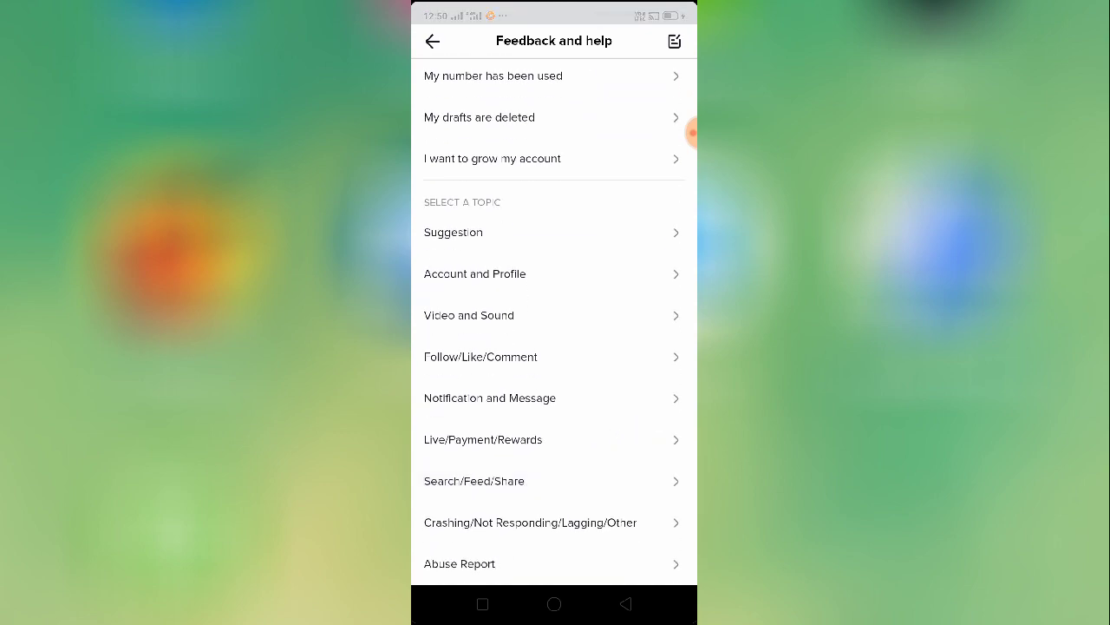
# Browse Account and Profile > Account Management, then back out toward the Report a problem form
pyautogui.scroll(-3)
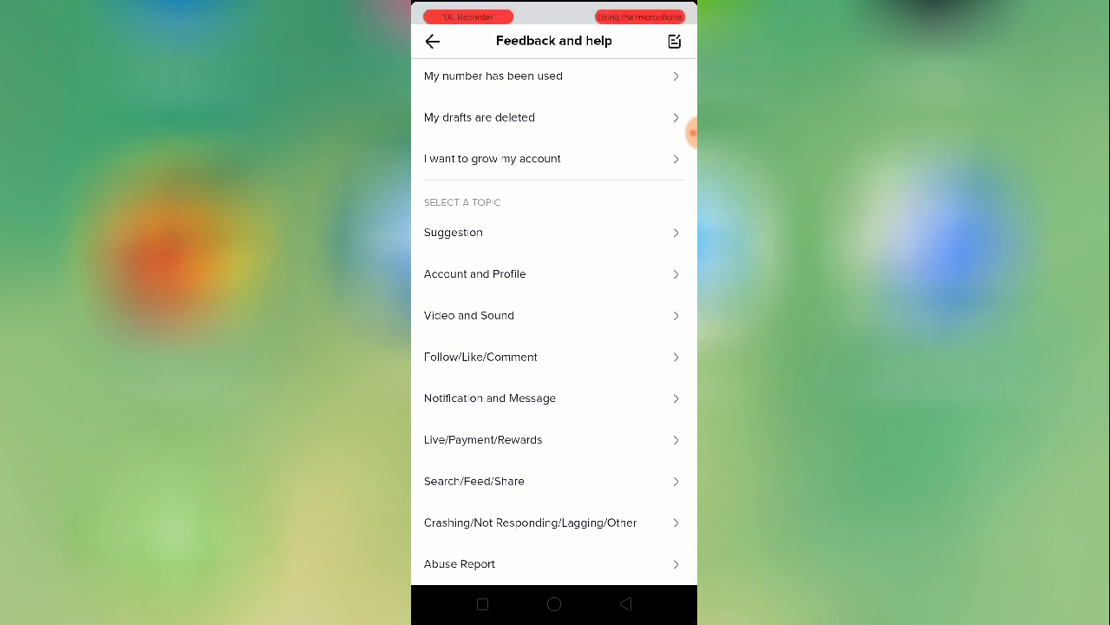
pyautogui.click(474, 273)
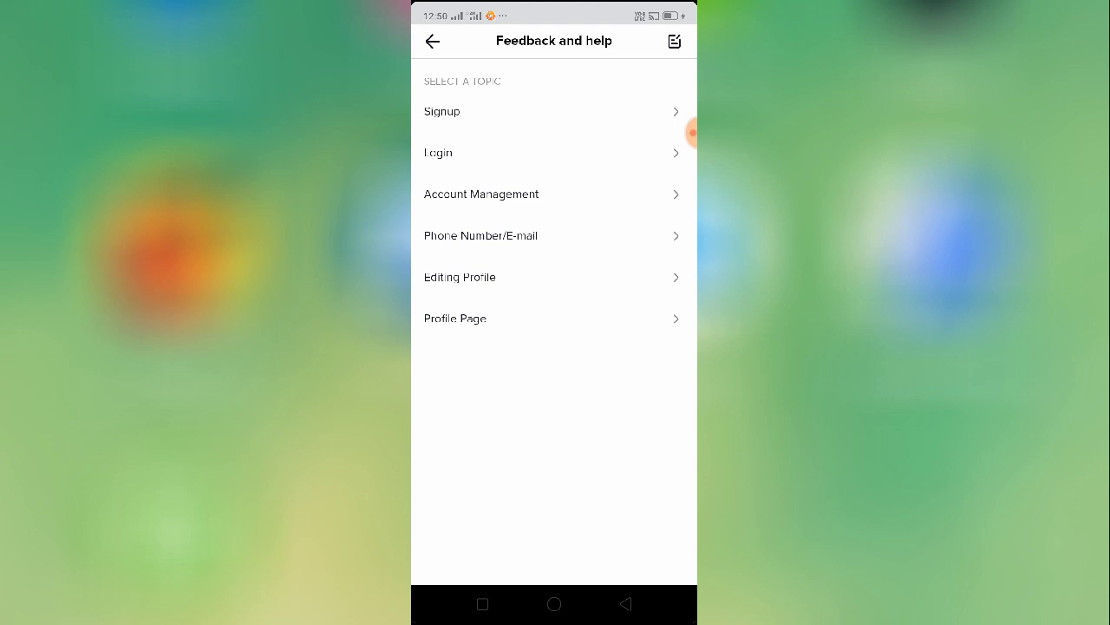
pyautogui.click(481, 193)
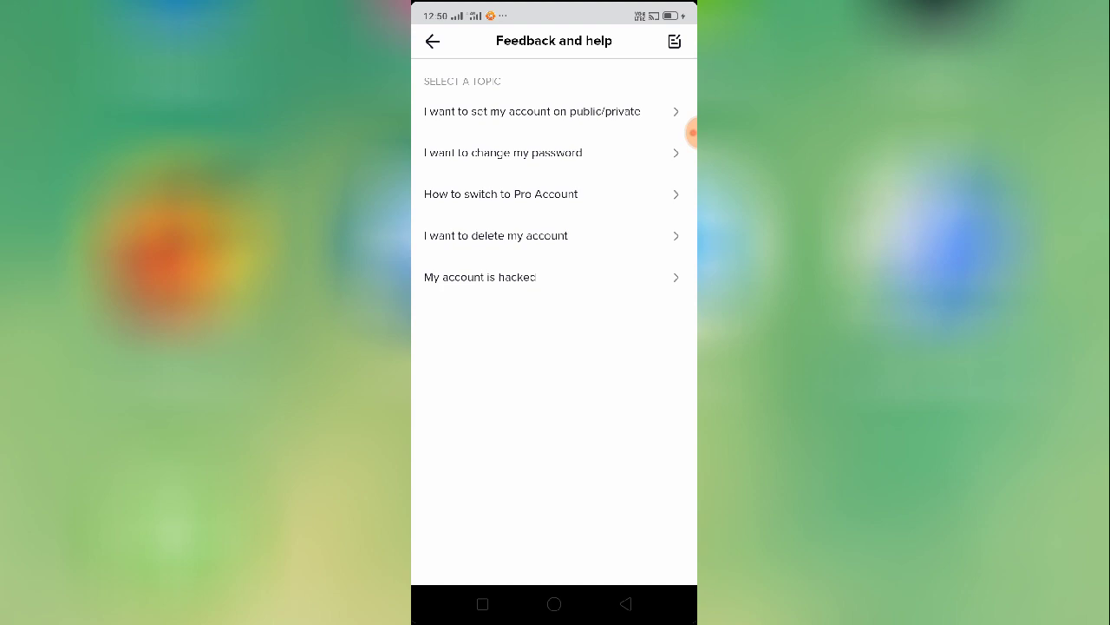
pyautogui.scroll(3)
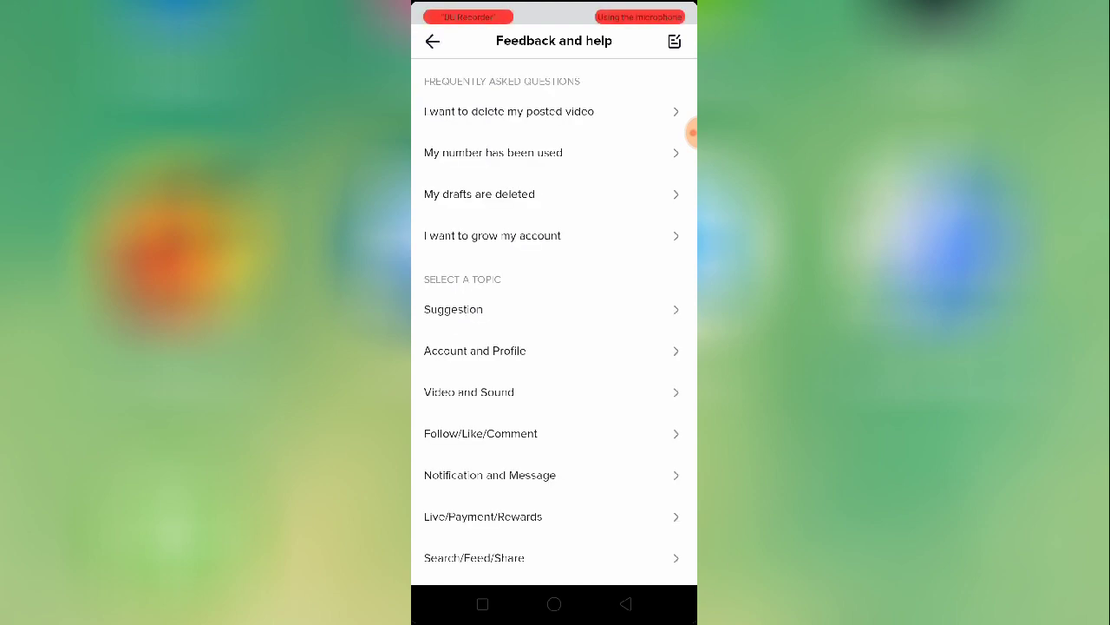
pyautogui.scroll(3)
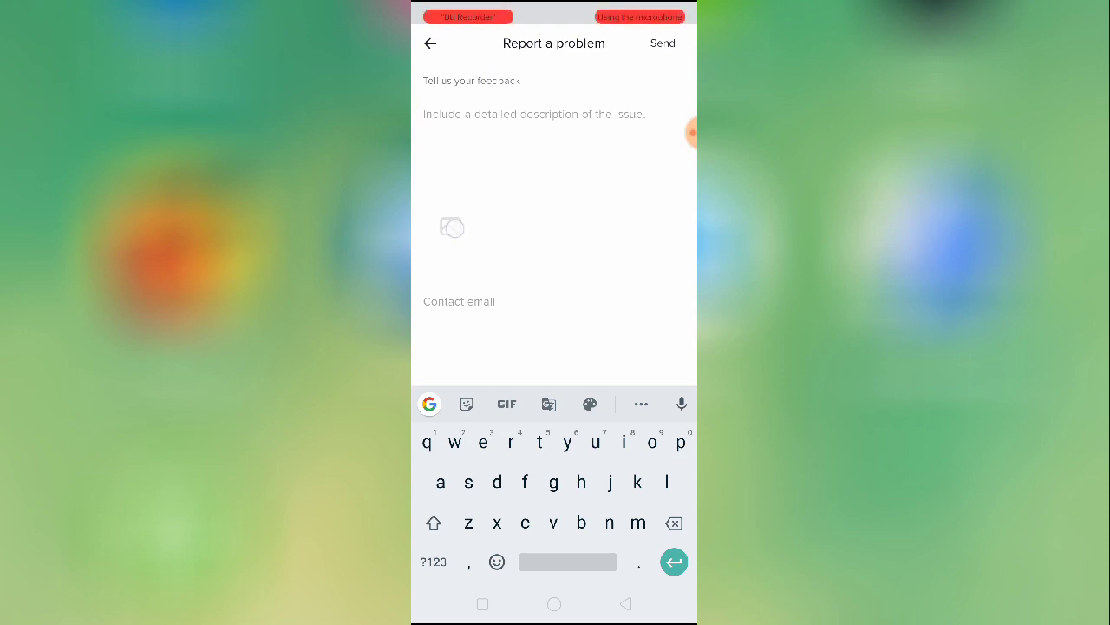
# Cancel attaching a picture and leave the unsent feedback form for the home screen
pyautogui.click(450, 227)
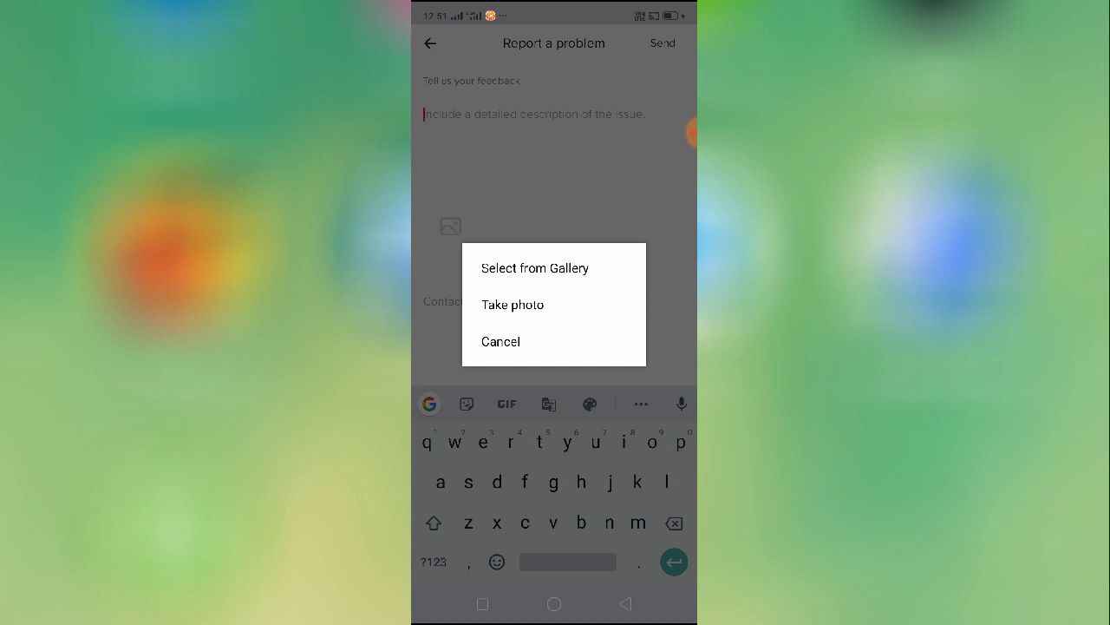
pyautogui.click(501, 340)
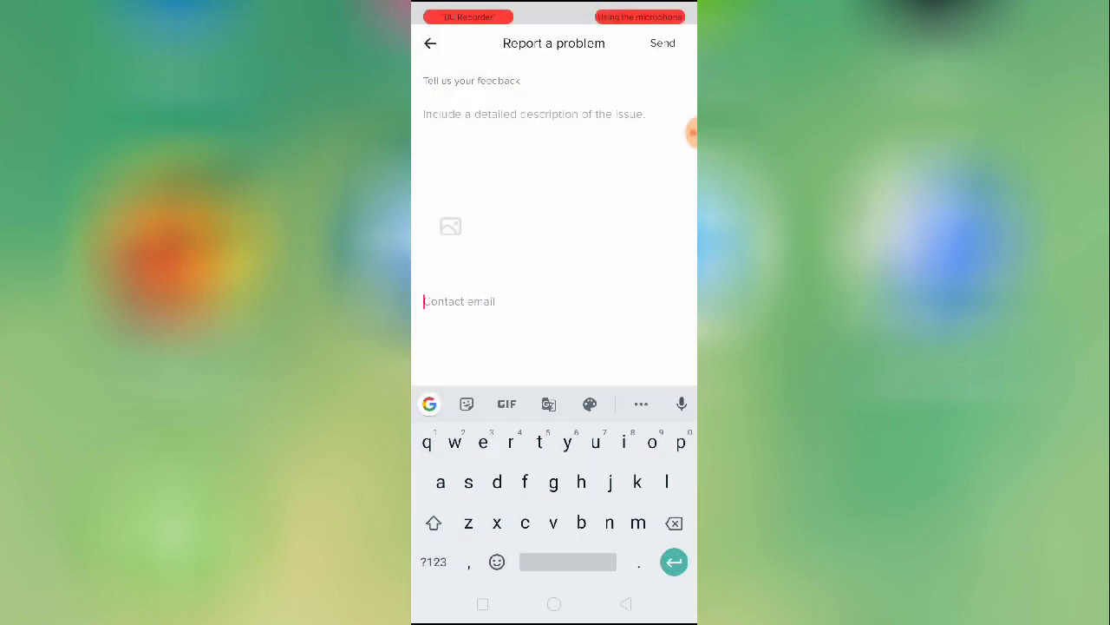
pyautogui.click(555, 604)
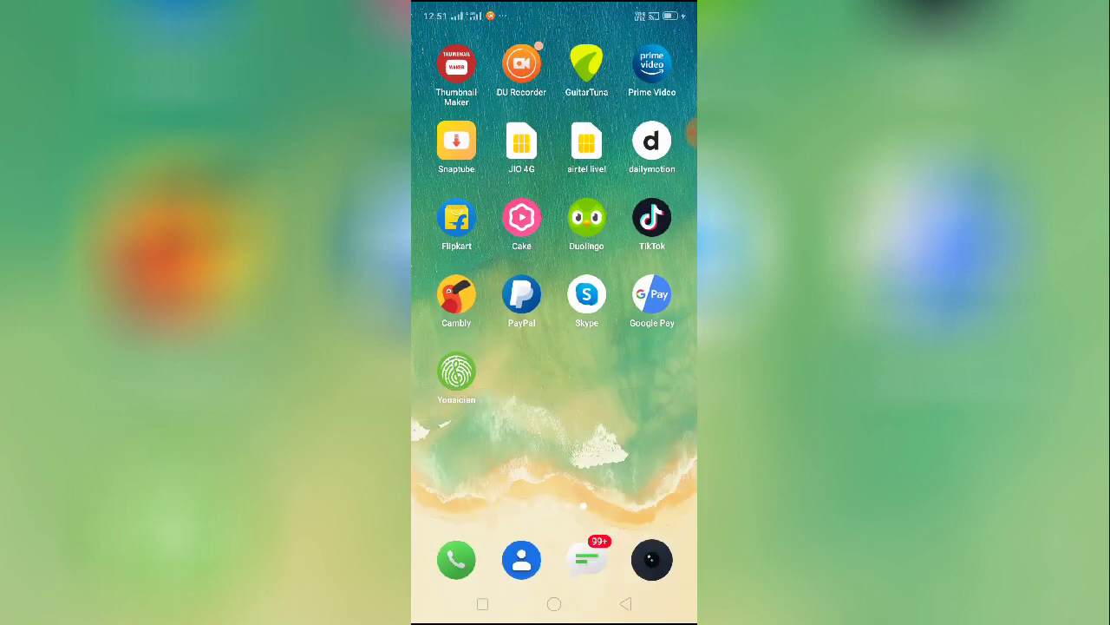